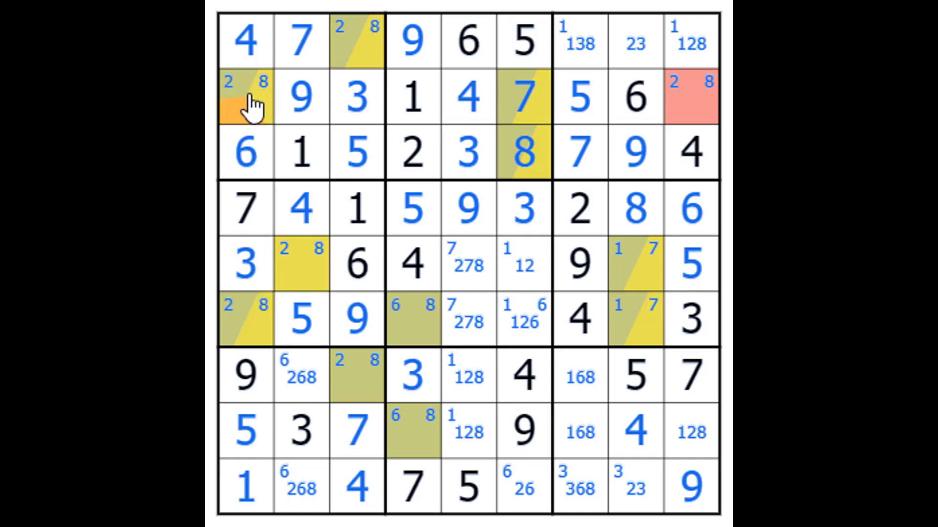
{"action": "mouse_move", "coordinate": [251, 93]}
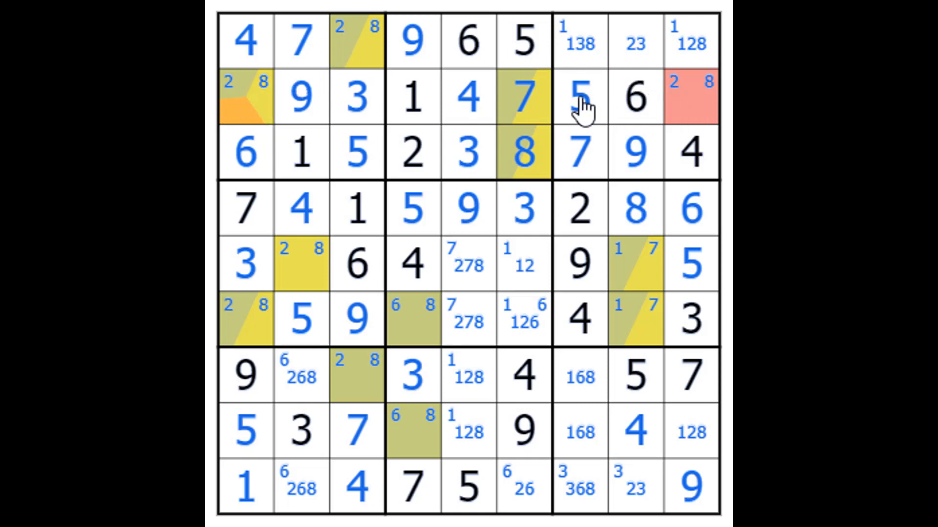
{"action": "mouse_move", "coordinate": [242, 158]}
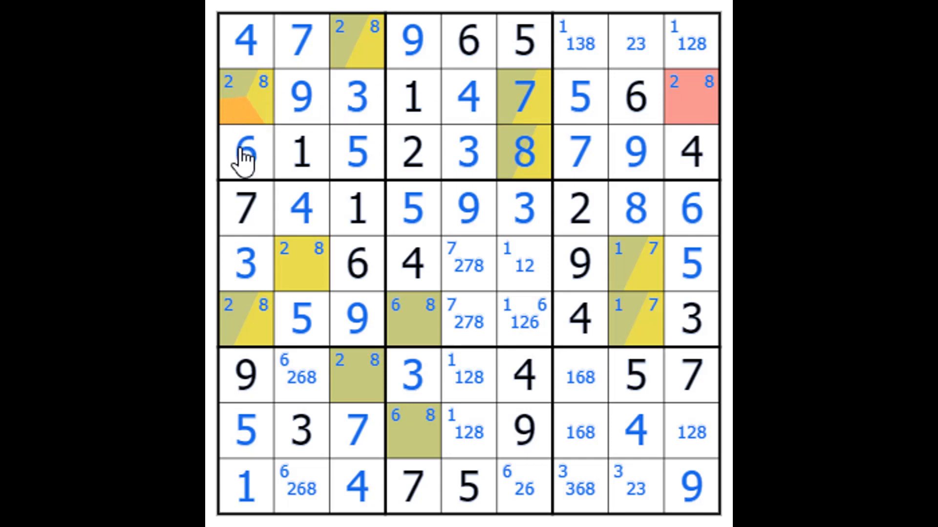
{"action": "mouse_move", "coordinate": [227, 87]}
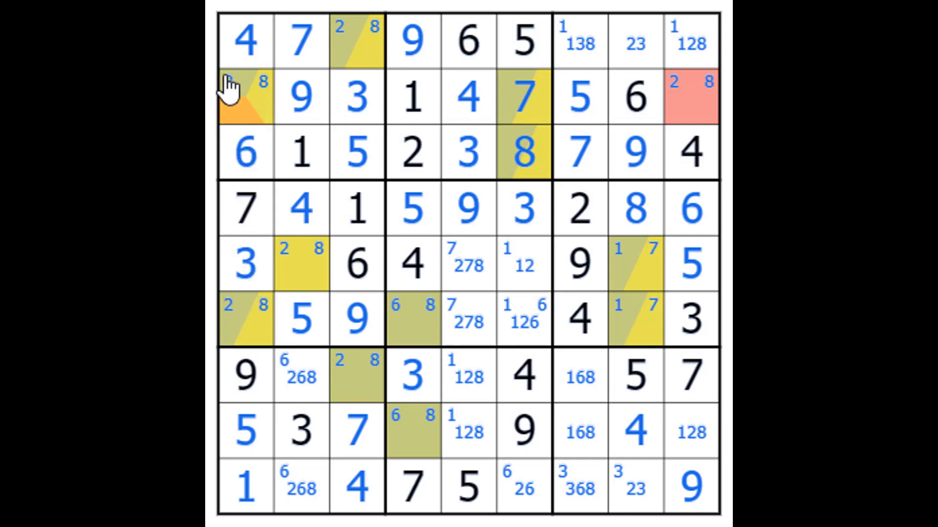
{"action": "mouse_move", "coordinate": [338, 40]}
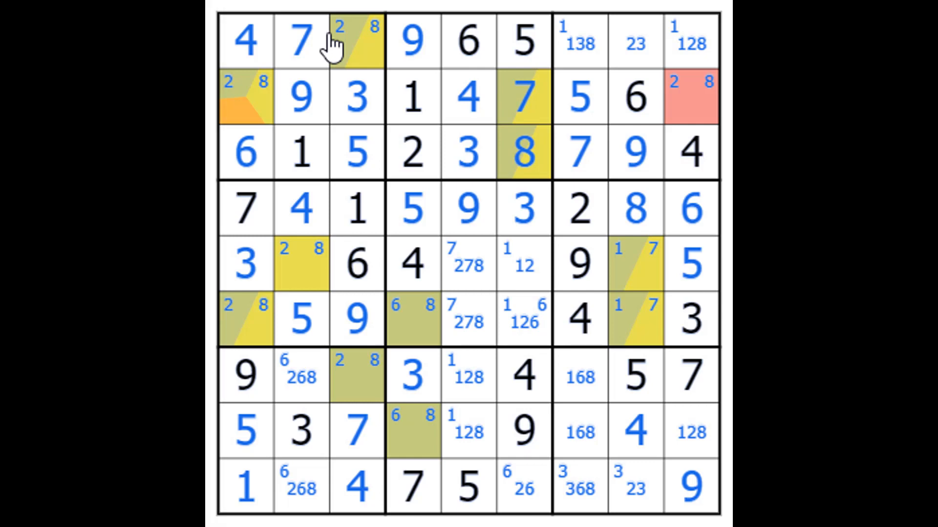
{"action": "mouse_move", "coordinate": [337, 42]}
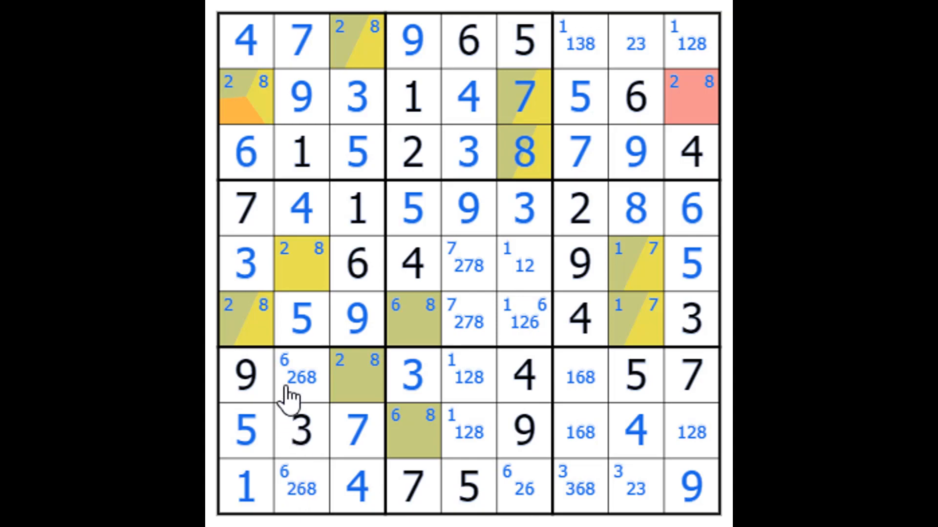
{"action": "mouse_move", "coordinate": [235, 320]}
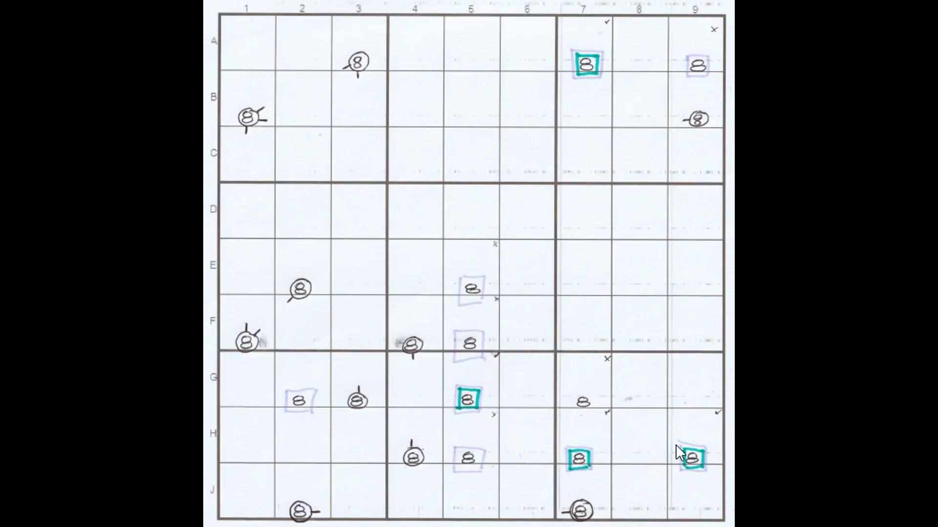
{"action": "mouse_move", "coordinate": [679, 443]}
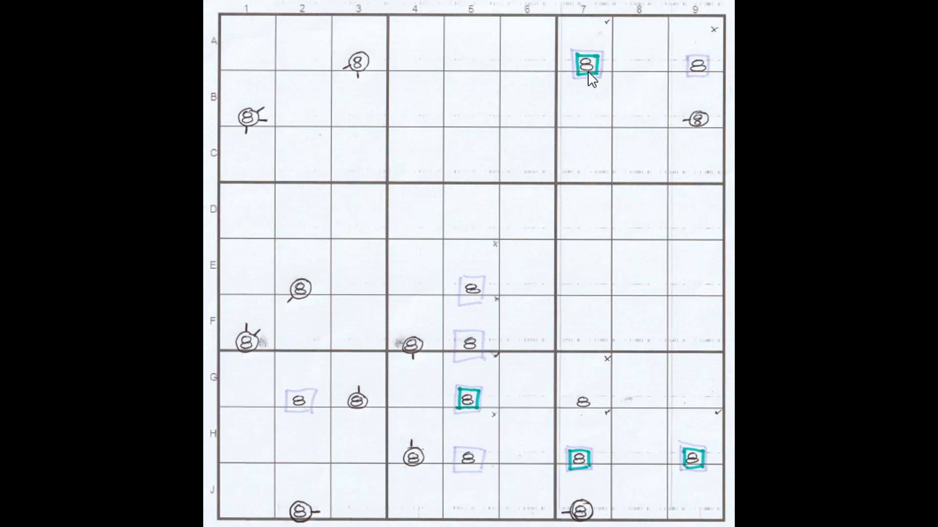
{"action": "mouse_move", "coordinate": [721, 478]}
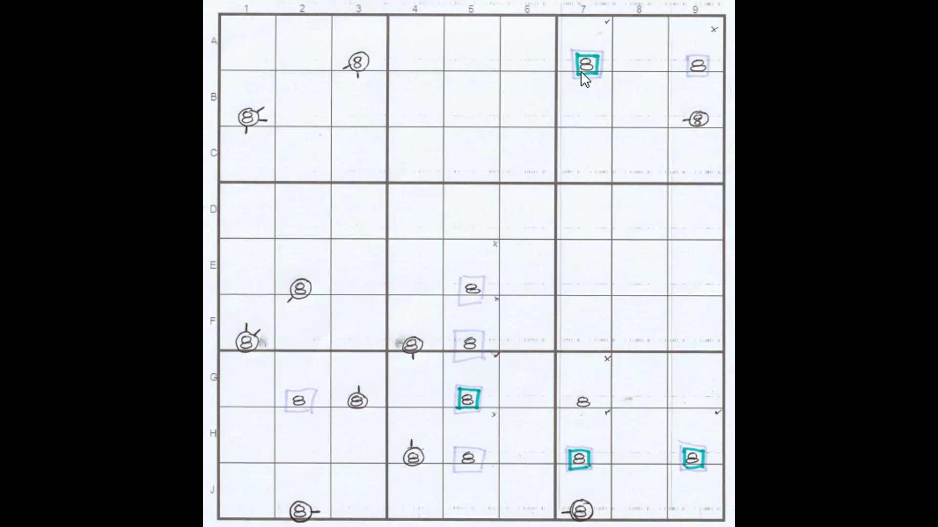
{"action": "mouse_move", "coordinate": [299, 383]}
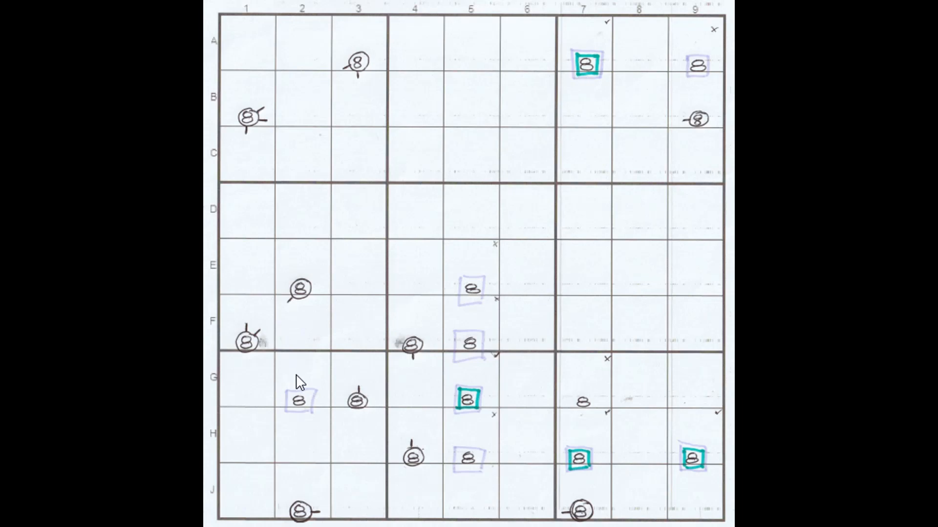
{"action": "mouse_move", "coordinate": [389, 437]}
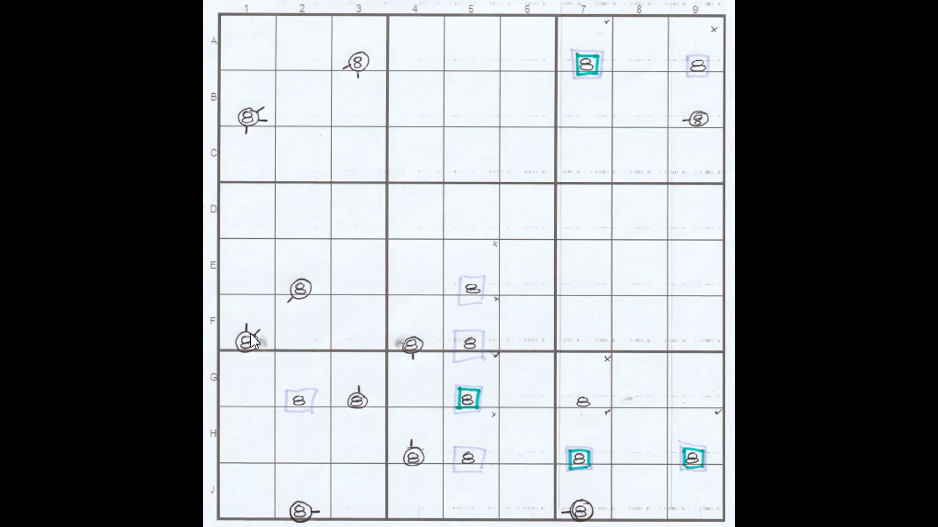
{"action": "mouse_move", "coordinate": [304, 293]}
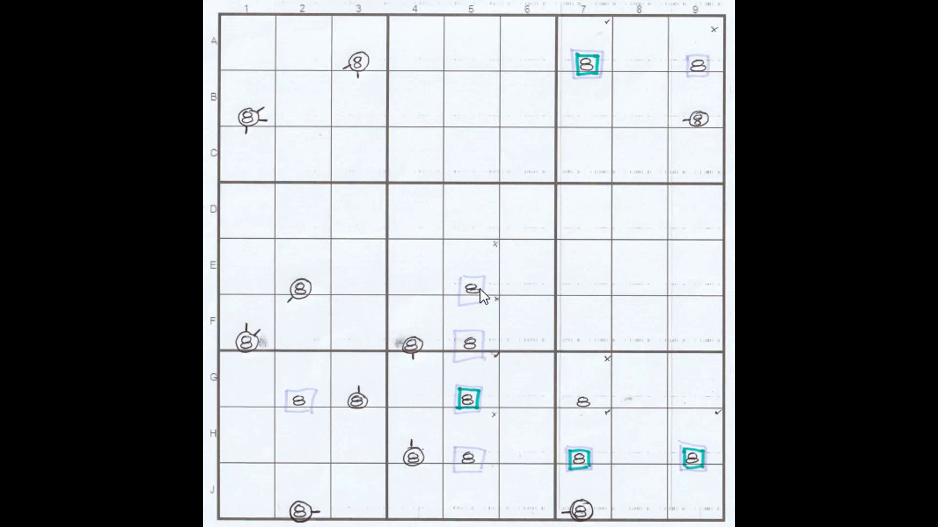
{"action": "mouse_move", "coordinate": [414, 351]}
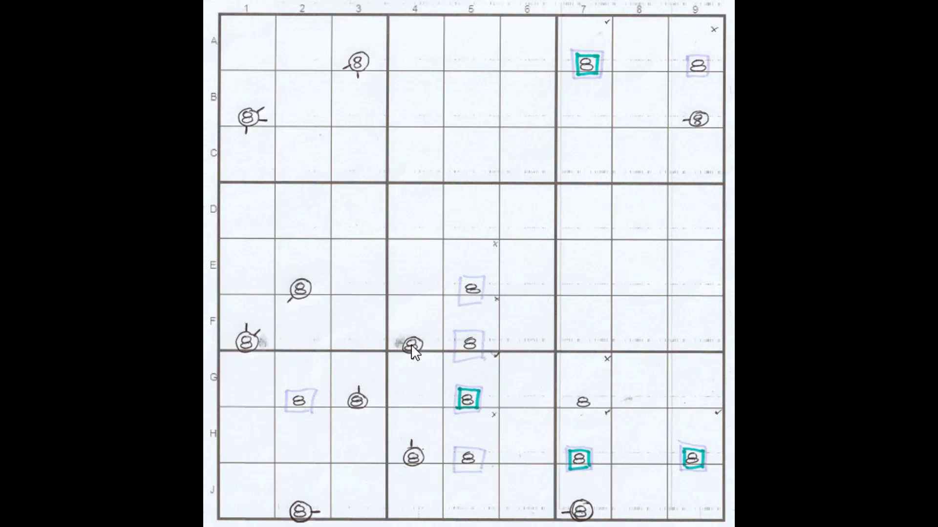
{"action": "mouse_move", "coordinate": [302, 293]}
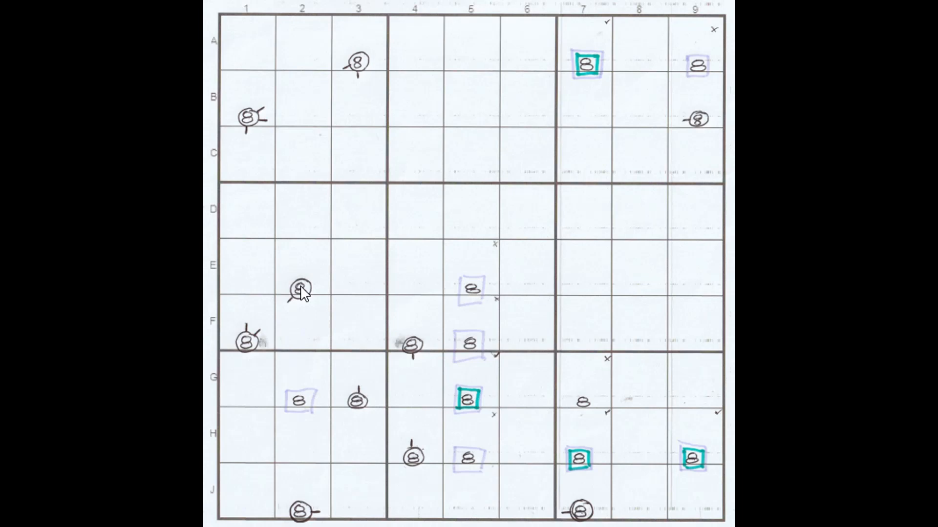
{"action": "mouse_move", "coordinate": [416, 353]}
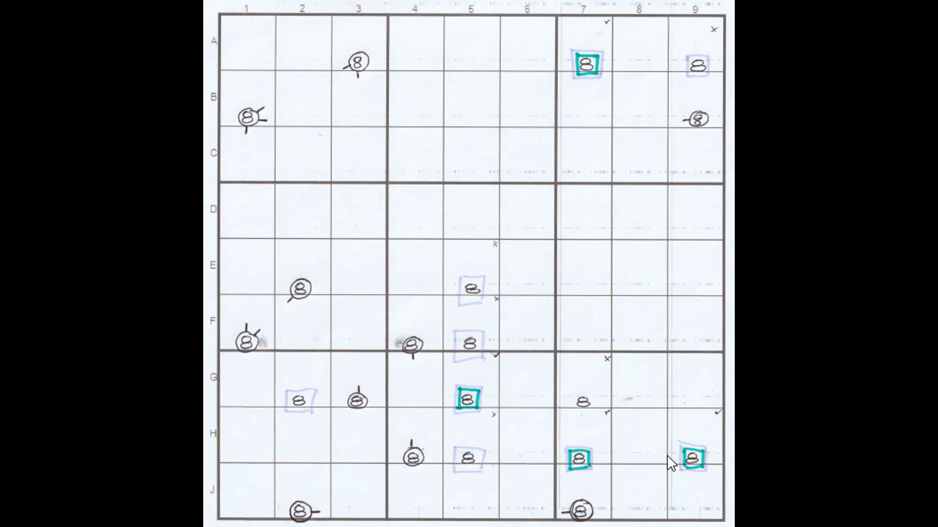
{"action": "mouse_move", "coordinate": [494, 469]}
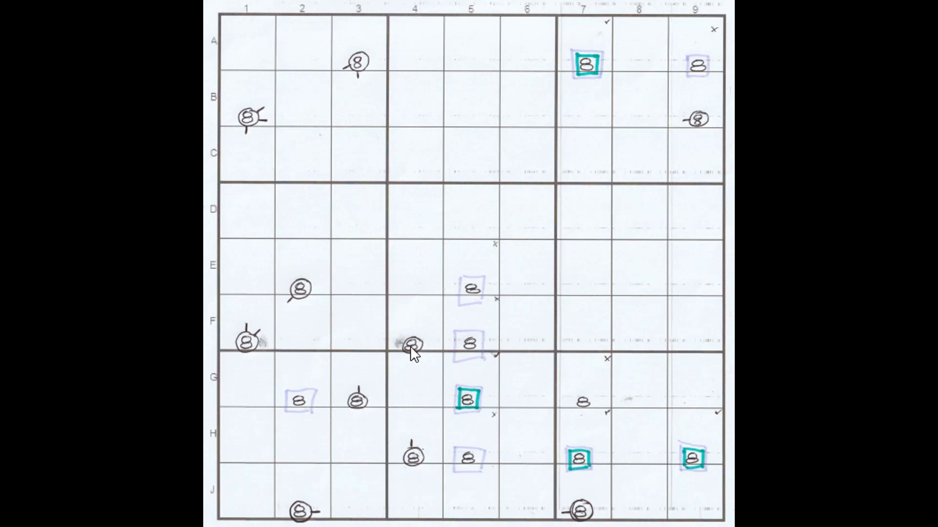
{"action": "mouse_move", "coordinate": [468, 288]}
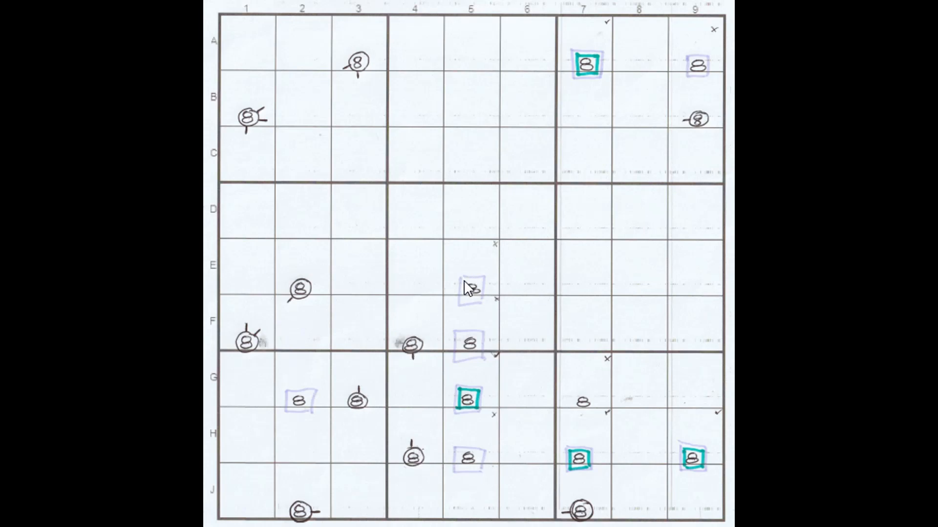
{"action": "mouse_move", "coordinate": [293, 293]}
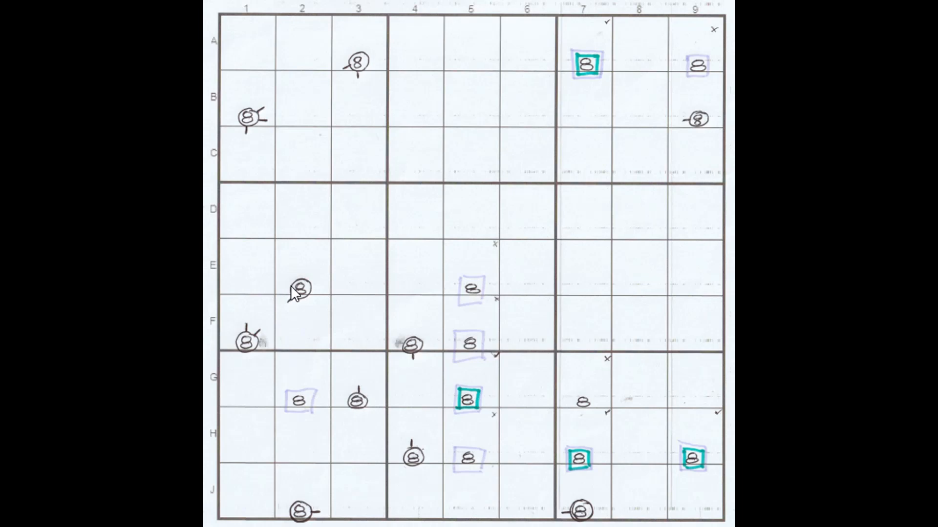
{"action": "mouse_move", "coordinate": [472, 351]}
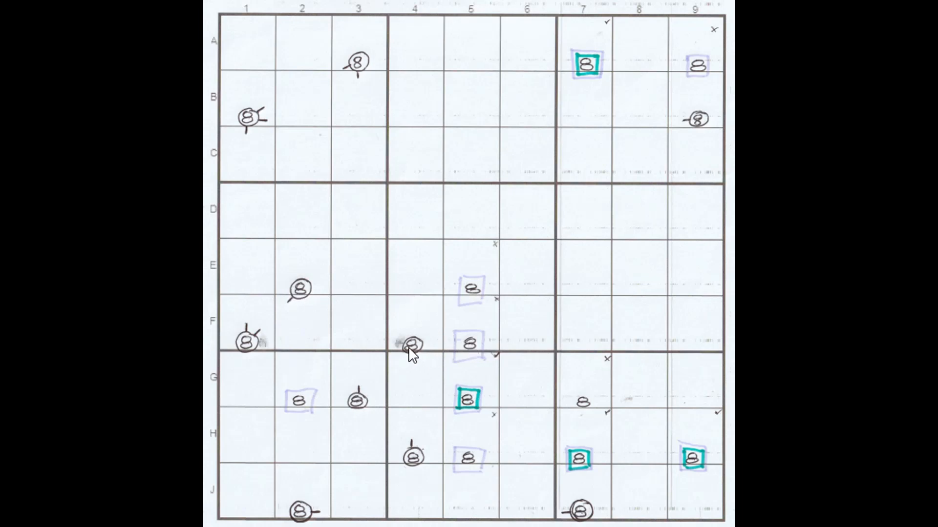
{"action": "mouse_move", "coordinate": [296, 294]}
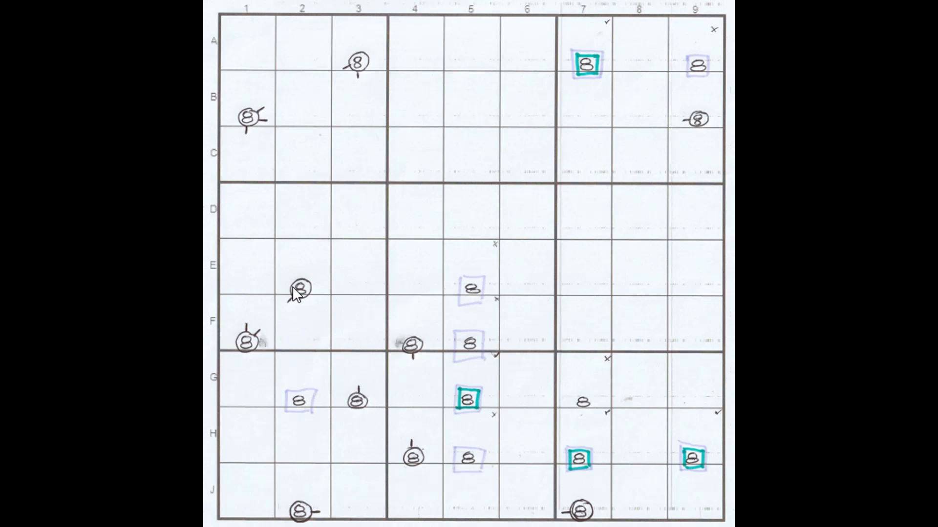
{"action": "mouse_move", "coordinate": [404, 349]}
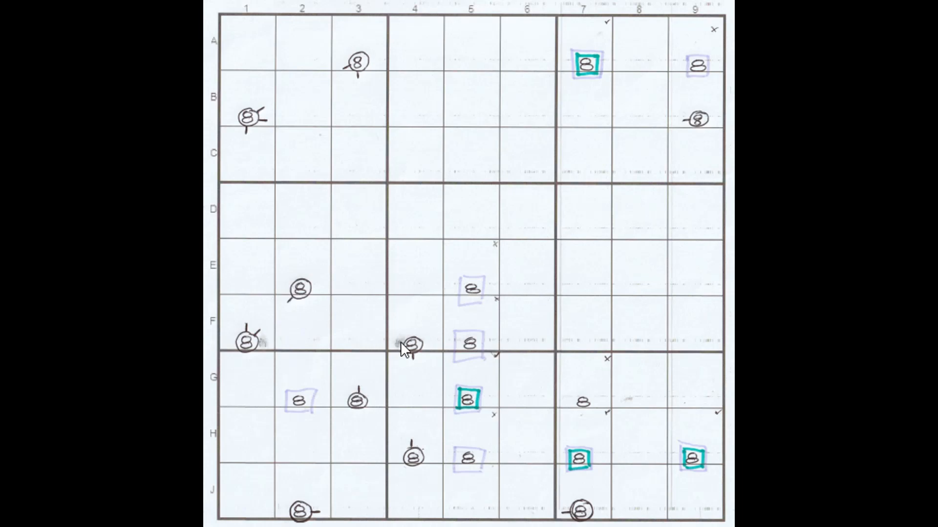
{"action": "mouse_move", "coordinate": [266, 353]}
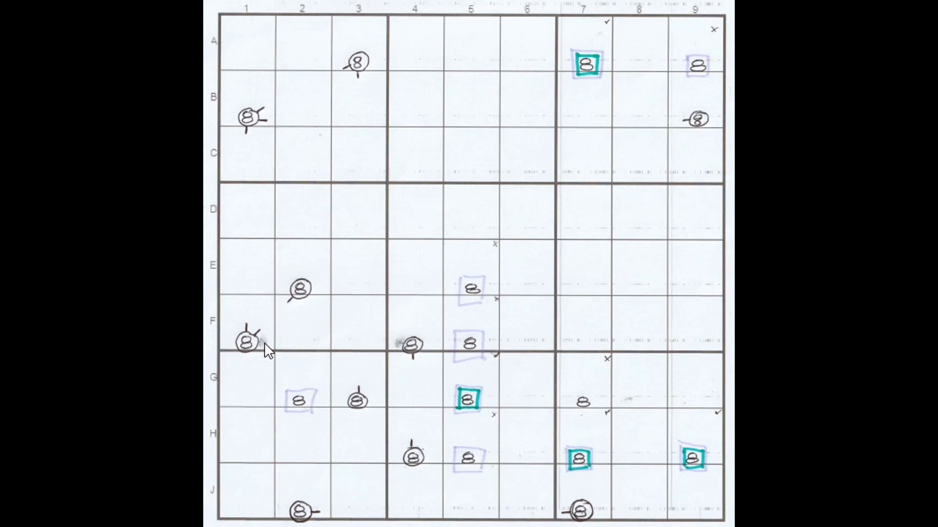
{"action": "mouse_move", "coordinate": [419, 351]}
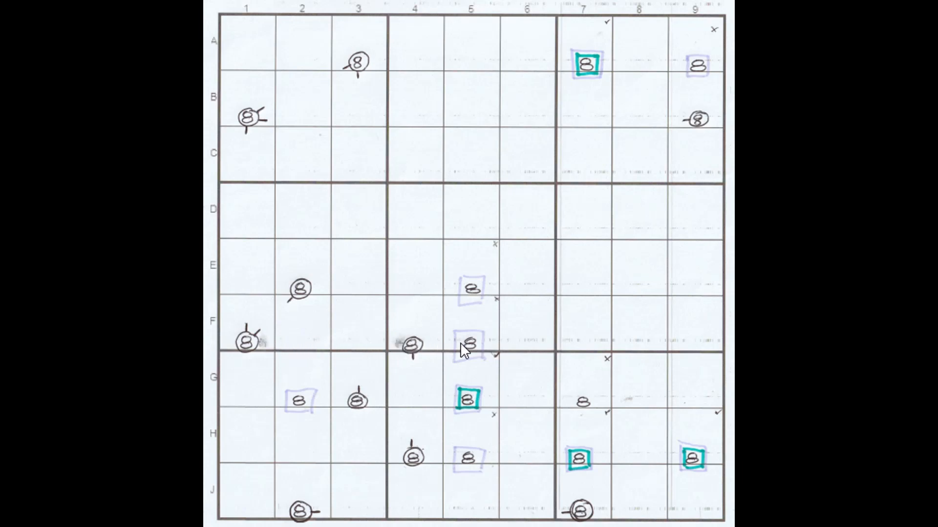
{"action": "left_click", "coordinate": [468, 401]}
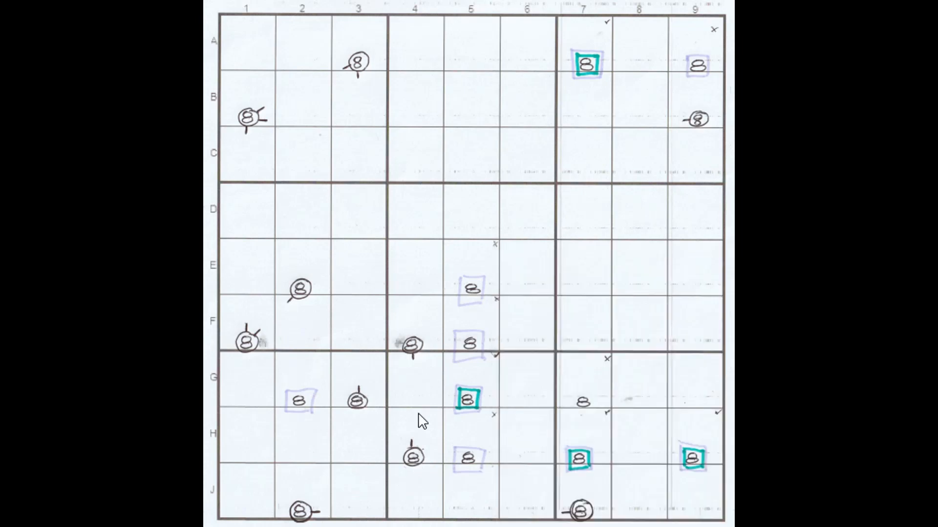
{"action": "mouse_move", "coordinate": [293, 247]}
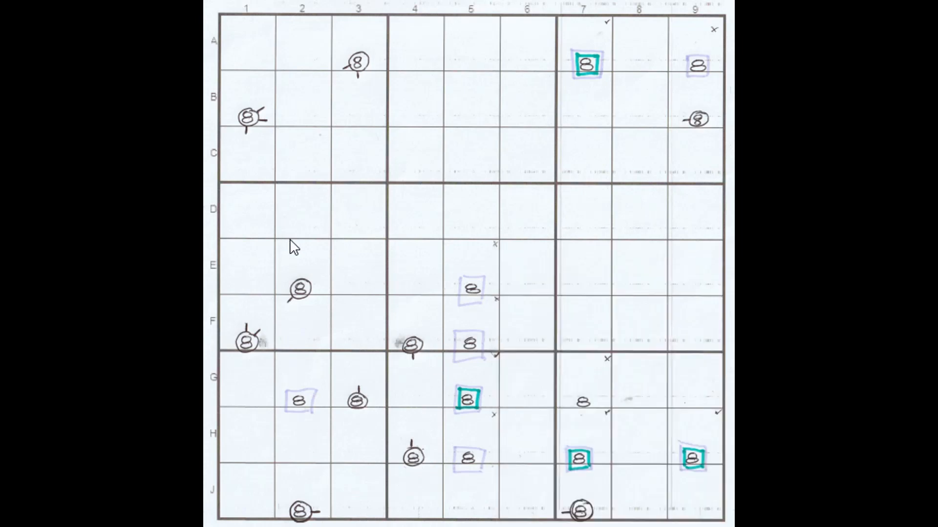
{"action": "mouse_move", "coordinate": [491, 392]}
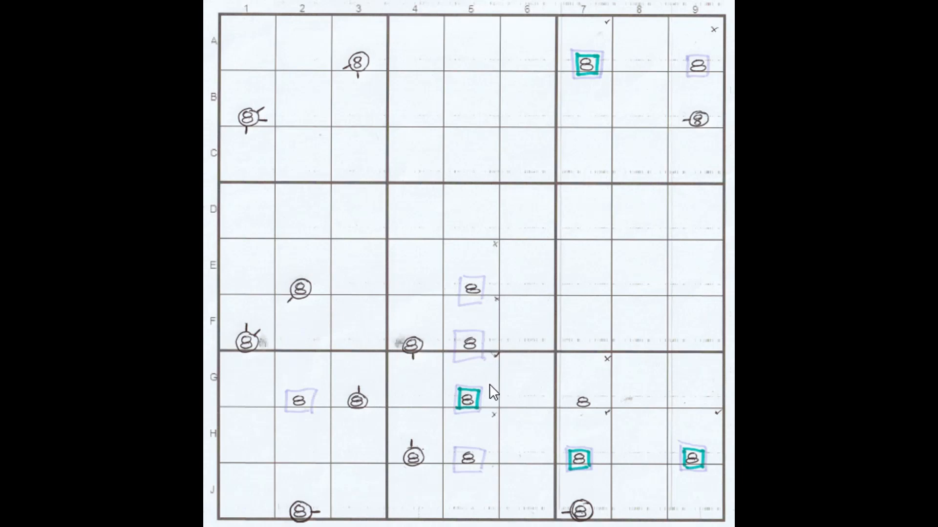
{"action": "mouse_move", "coordinate": [417, 463]}
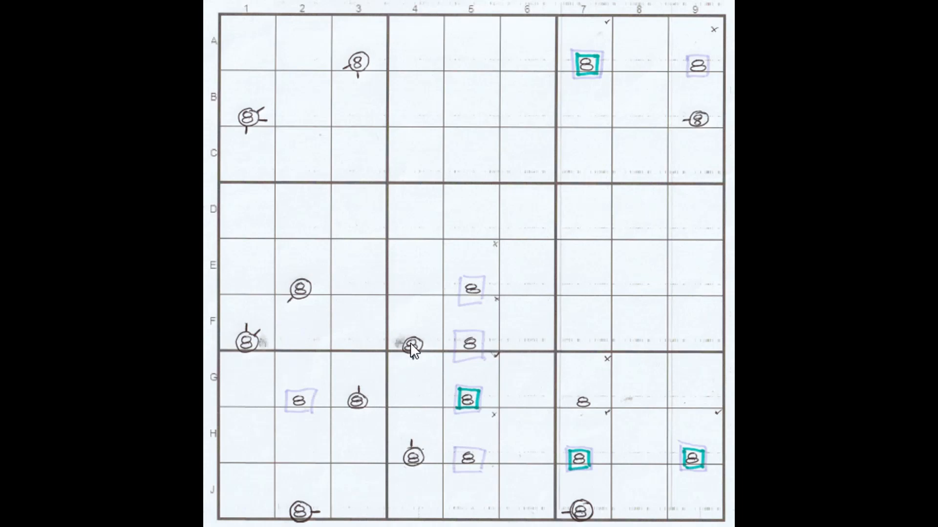
{"action": "mouse_move", "coordinate": [413, 446]}
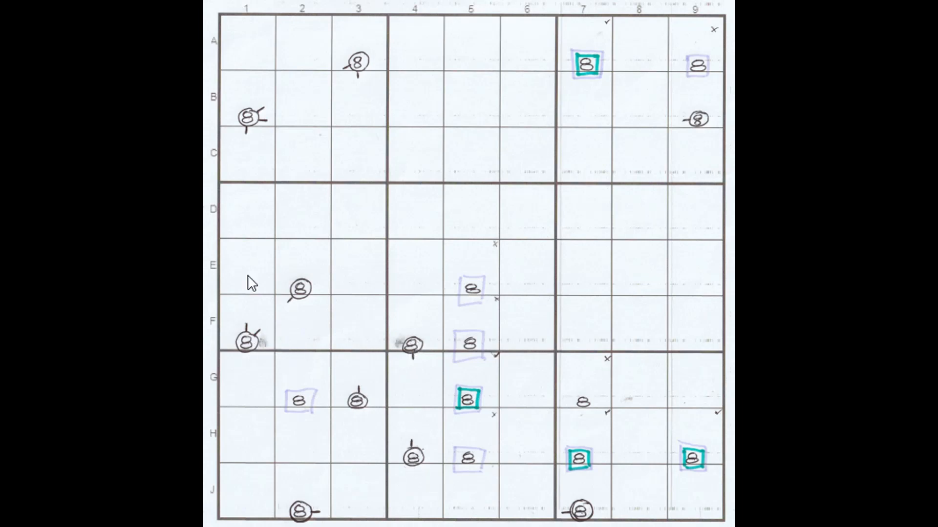
{"action": "mouse_move", "coordinate": [337, 65]}
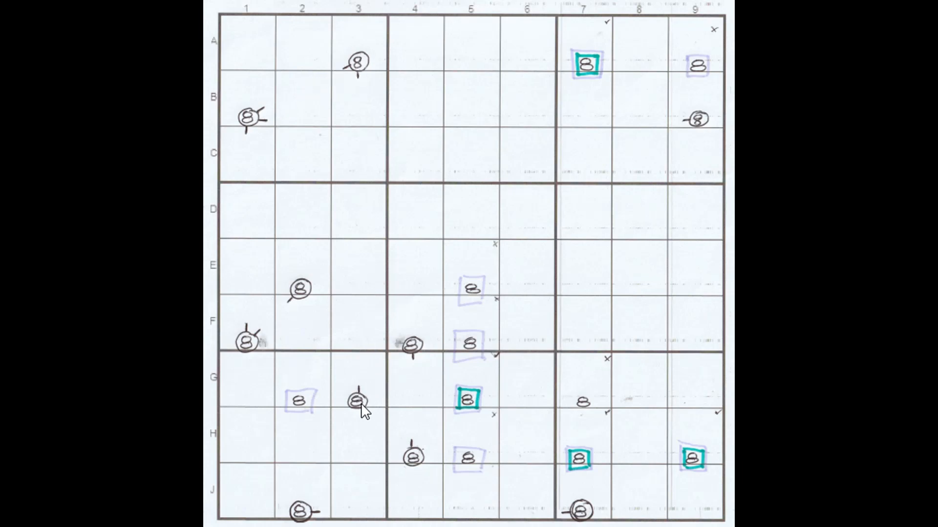
{"action": "mouse_move", "coordinate": [415, 462]}
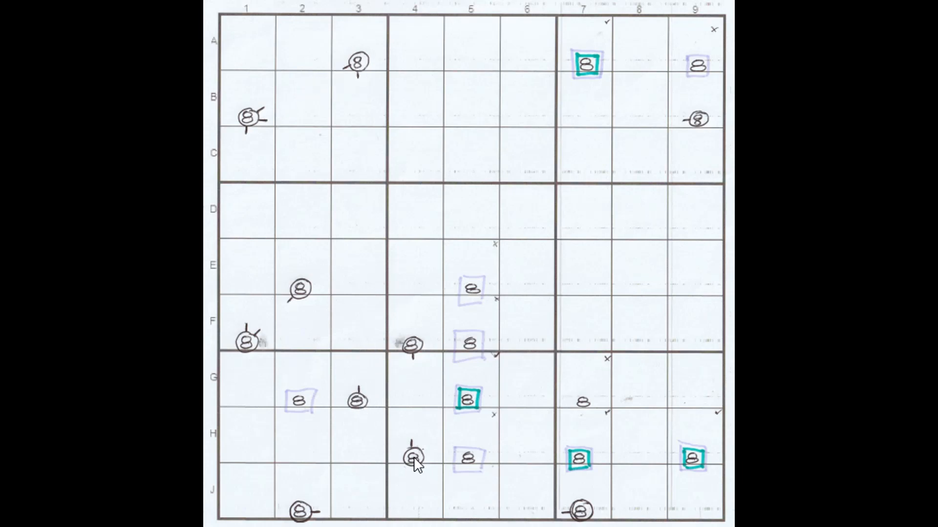
{"action": "mouse_move", "coordinate": [359, 407]}
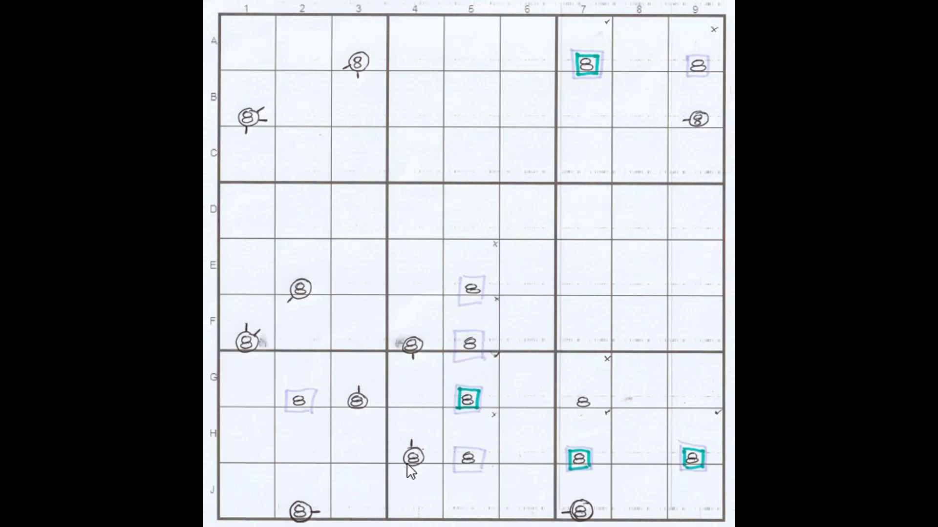
{"action": "mouse_move", "coordinate": [410, 465]}
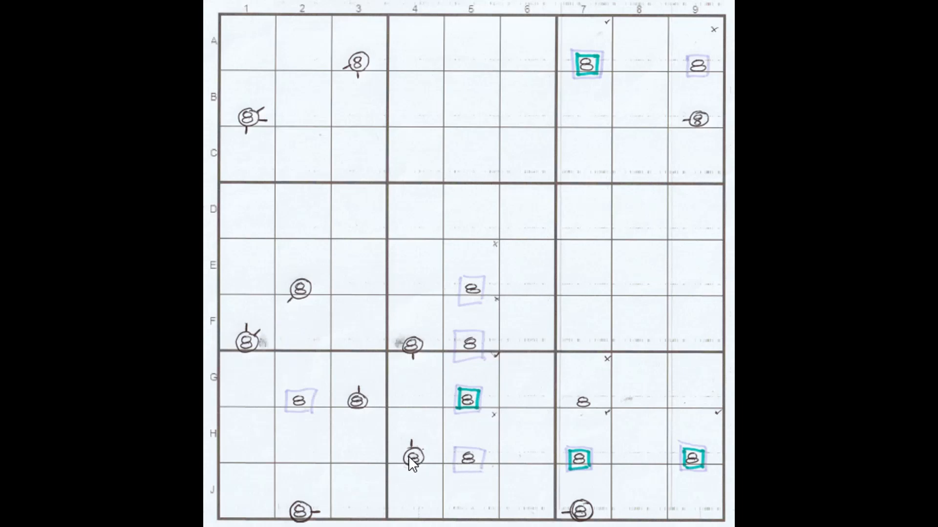
{"action": "mouse_move", "coordinate": [473, 469]}
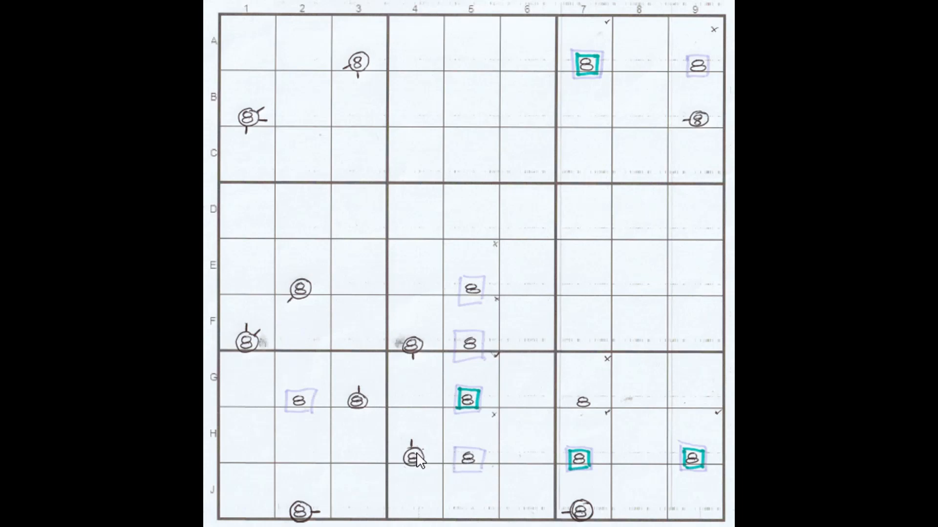
{"action": "mouse_move", "coordinate": [496, 492]}
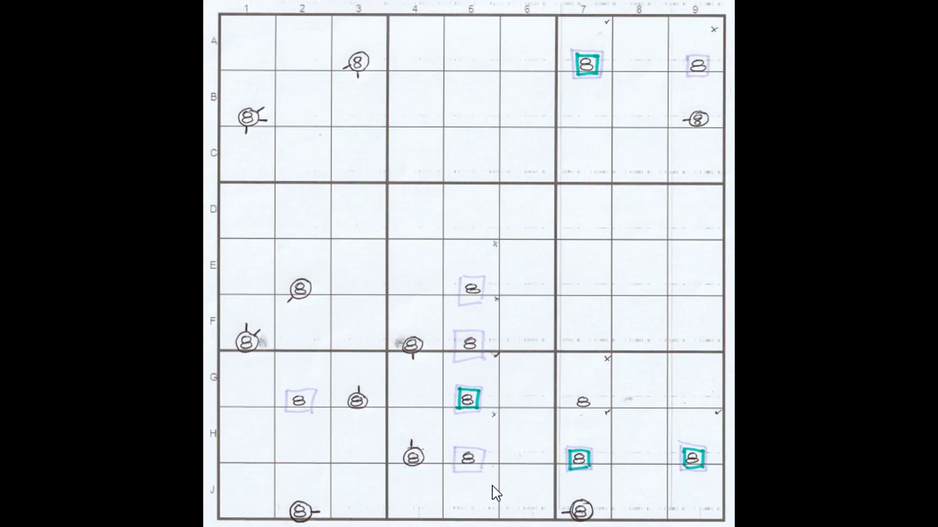
{"action": "mouse_move", "coordinate": [586, 509]}
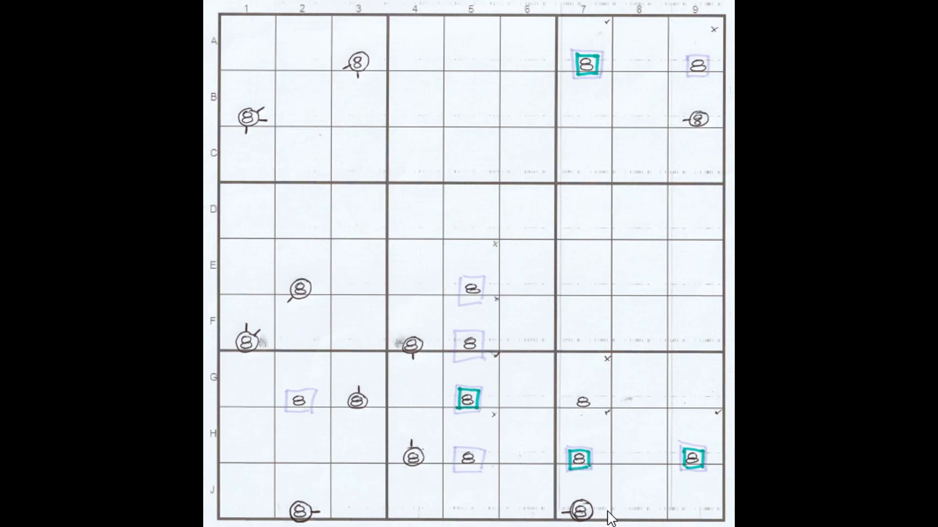
{"action": "mouse_move", "coordinate": [458, 482]}
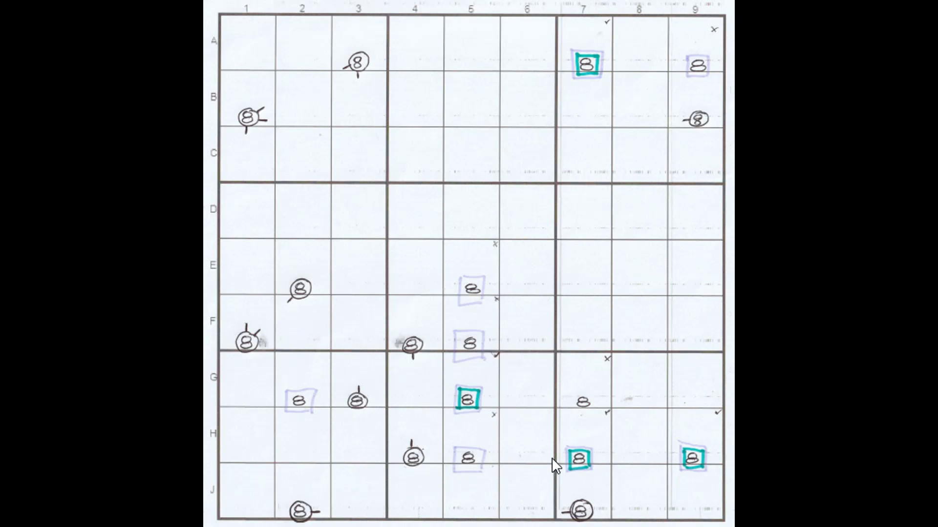
{"action": "mouse_move", "coordinate": [661, 459]}
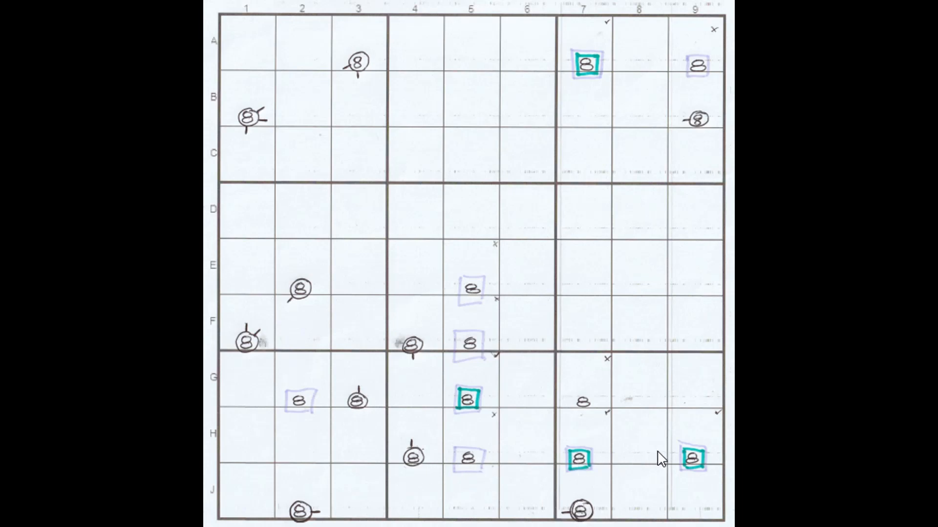
{"action": "left_click", "coordinate": [694, 460]}
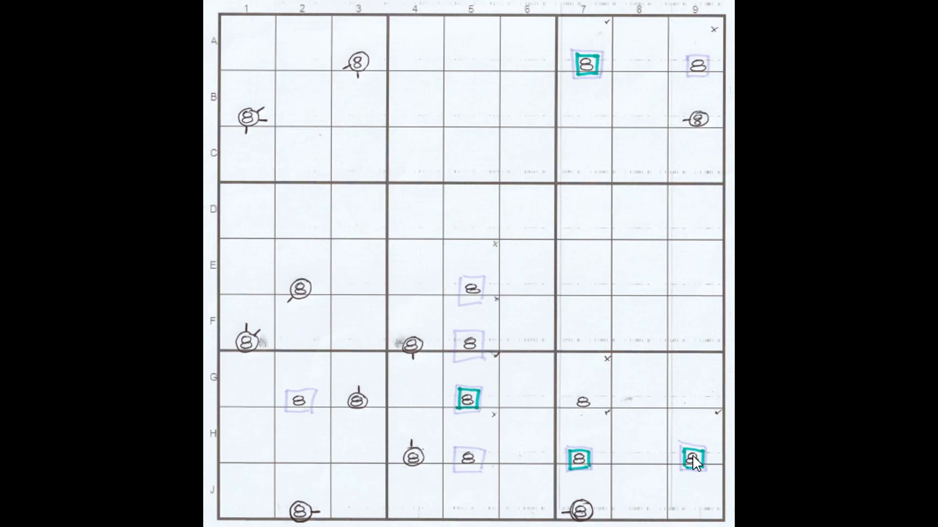
{"action": "mouse_move", "coordinate": [687, 459]}
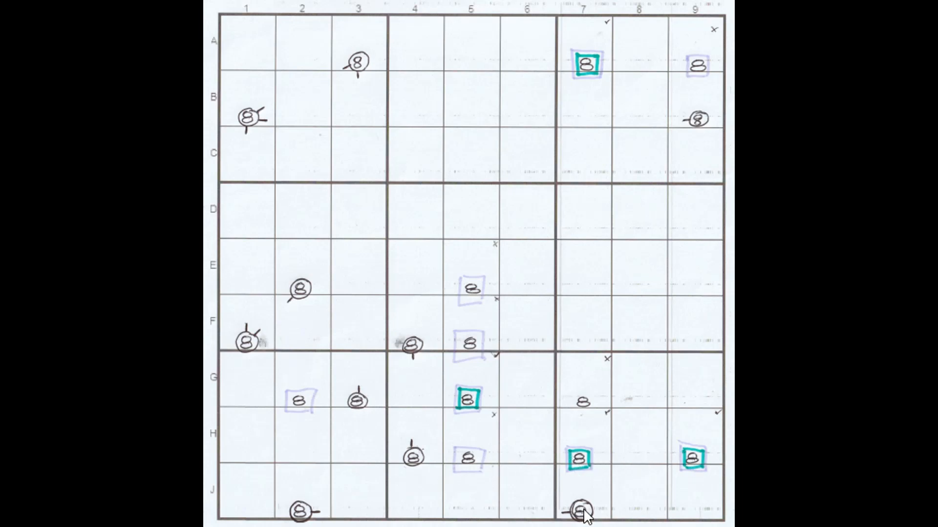
{"action": "mouse_move", "coordinate": [522, 516]}
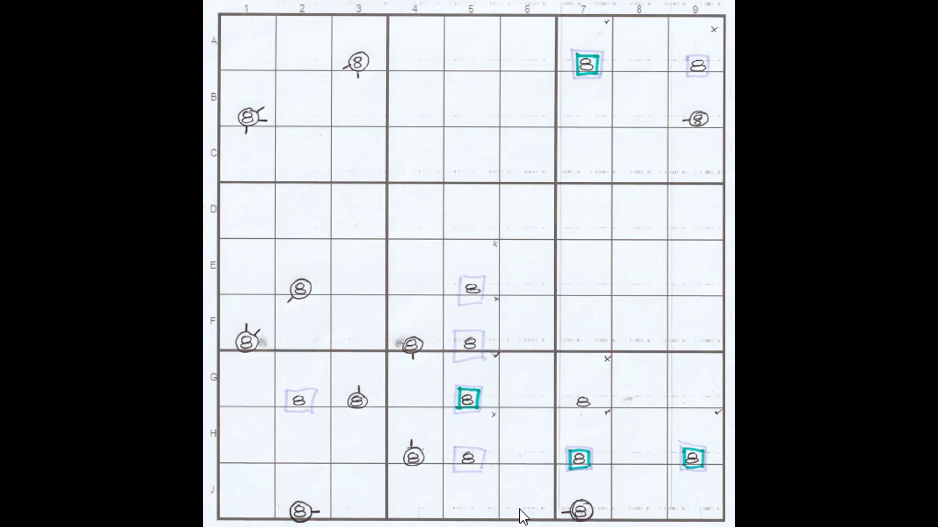
{"action": "mouse_move", "coordinate": [311, 330]}
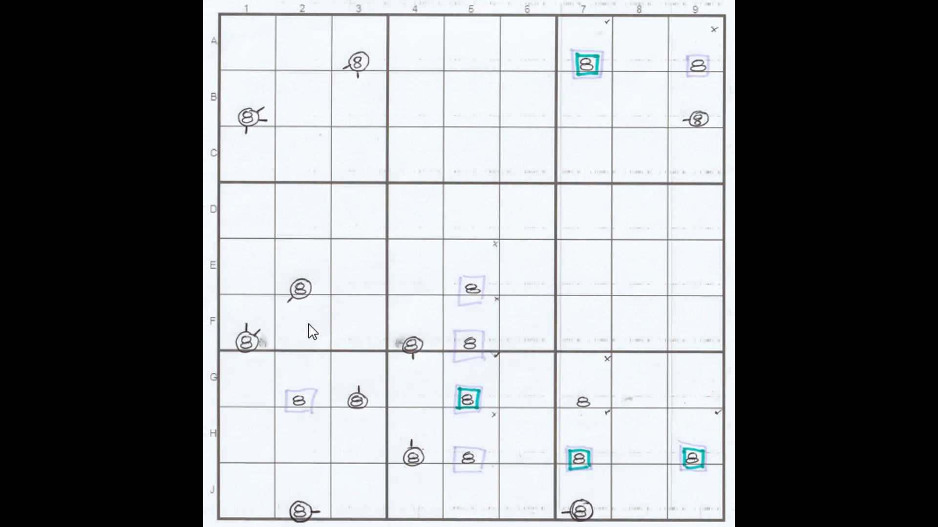
{"action": "mouse_move", "coordinate": [254, 347]}
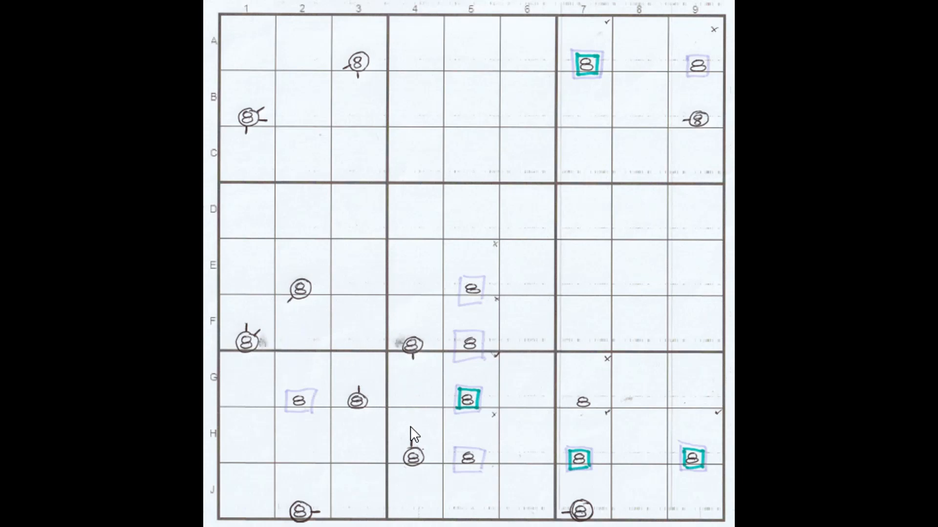
{"action": "mouse_move", "coordinate": [353, 350]}
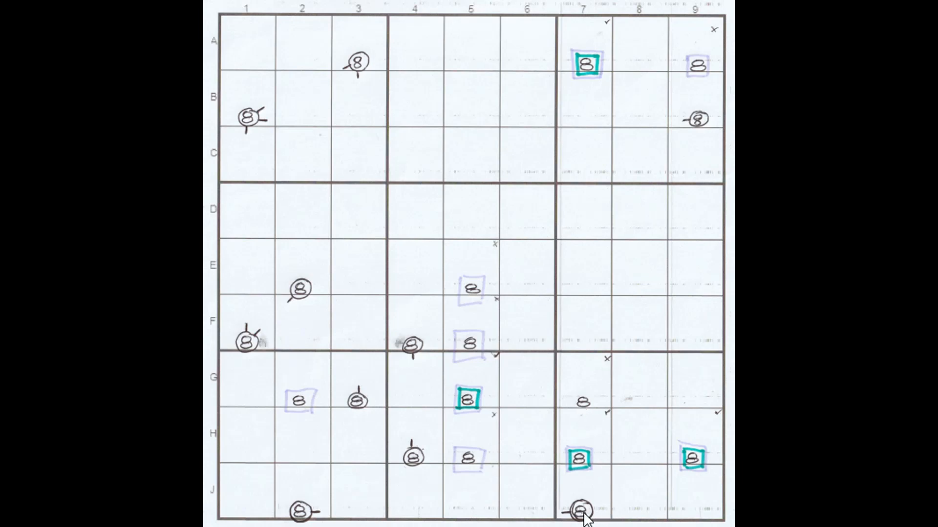
{"action": "mouse_move", "coordinate": [356, 410]}
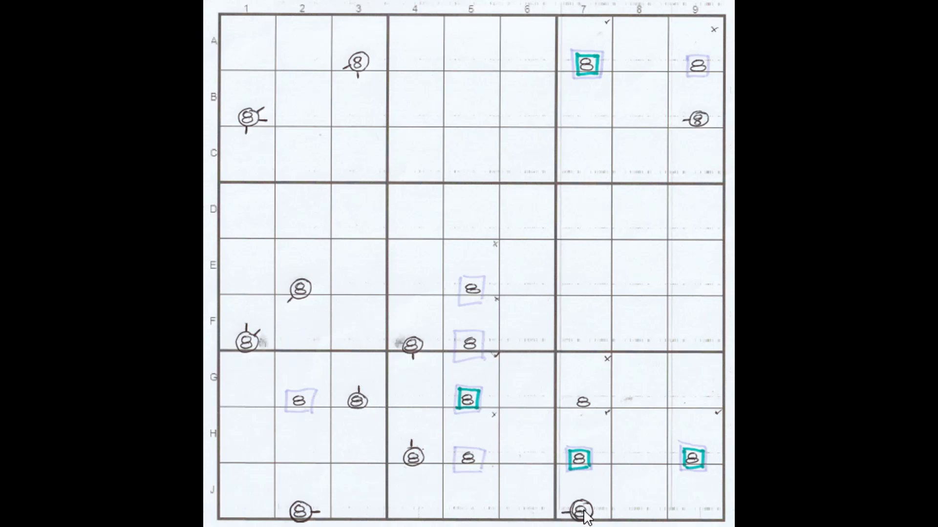
{"action": "mouse_move", "coordinate": [299, 342]}
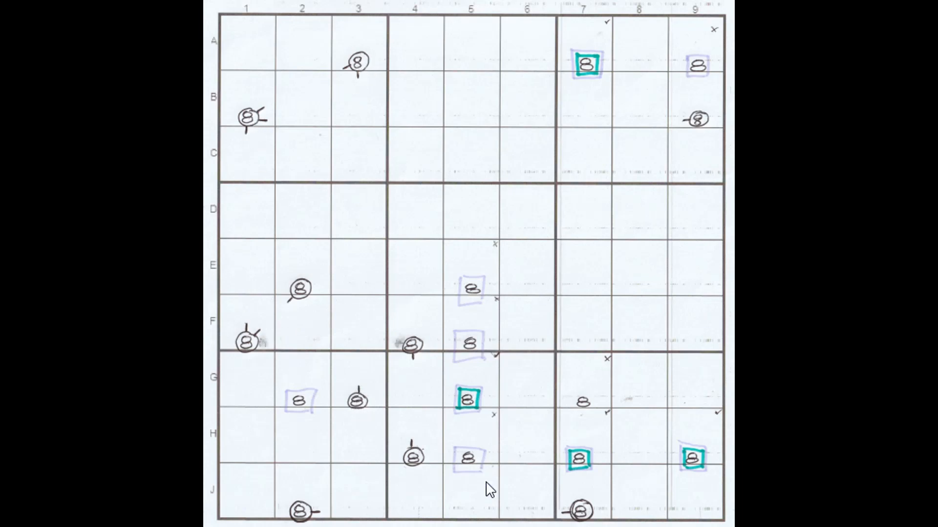
{"action": "mouse_move", "coordinate": [595, 409]}
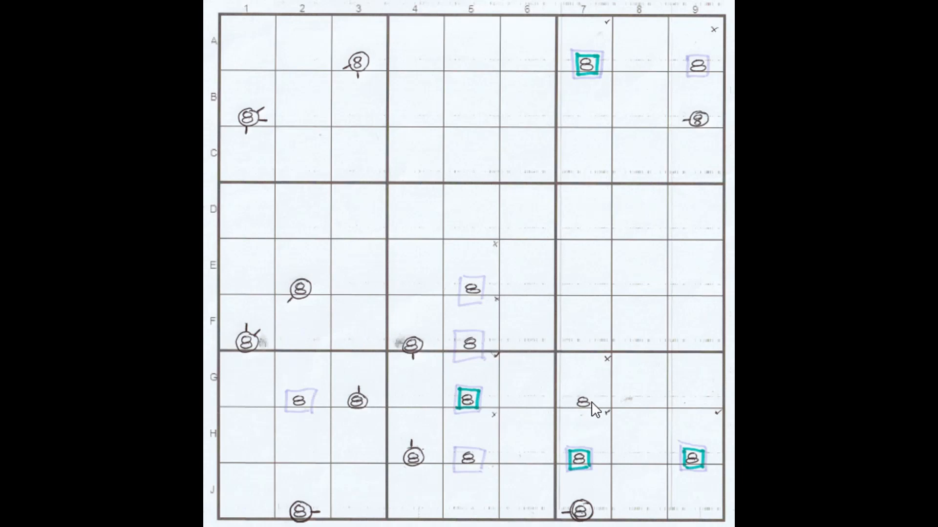
{"action": "mouse_move", "coordinate": [701, 338]}
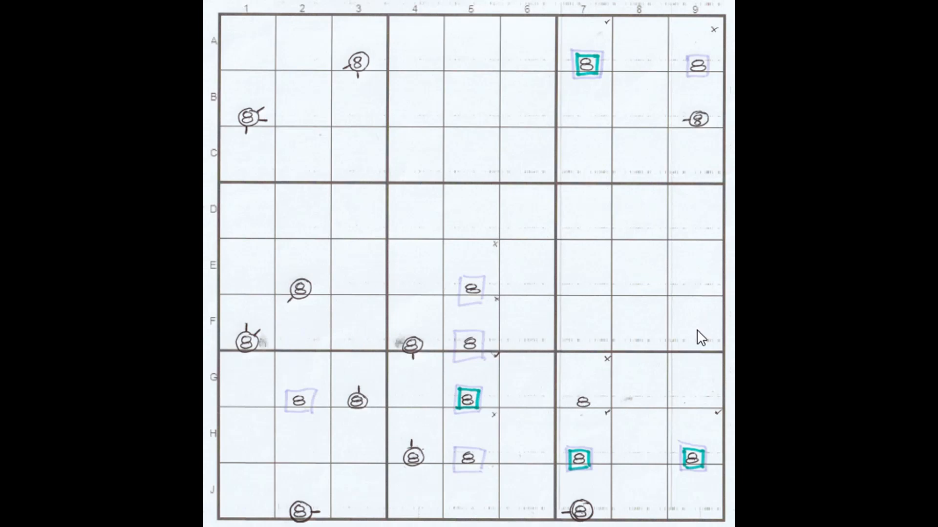
{"action": "mouse_move", "coordinate": [589, 80]}
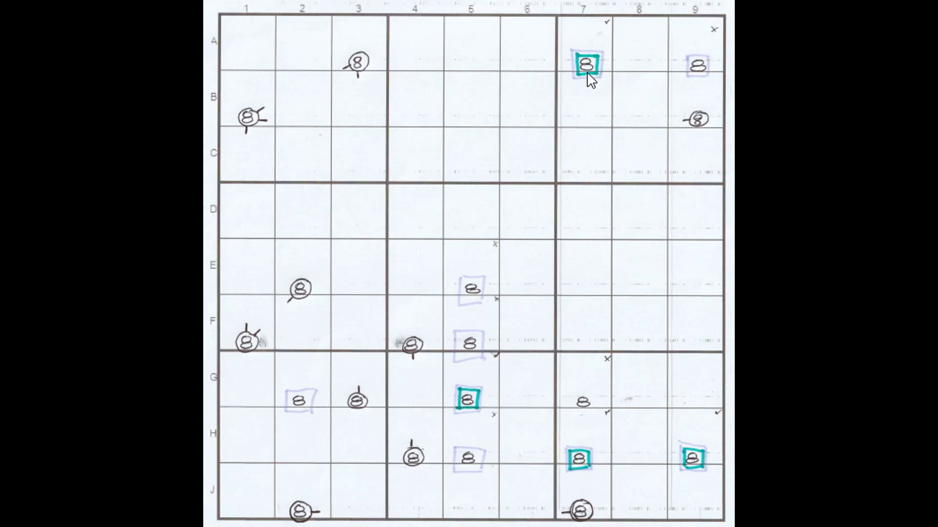
{"action": "mouse_move", "coordinate": [700, 122]}
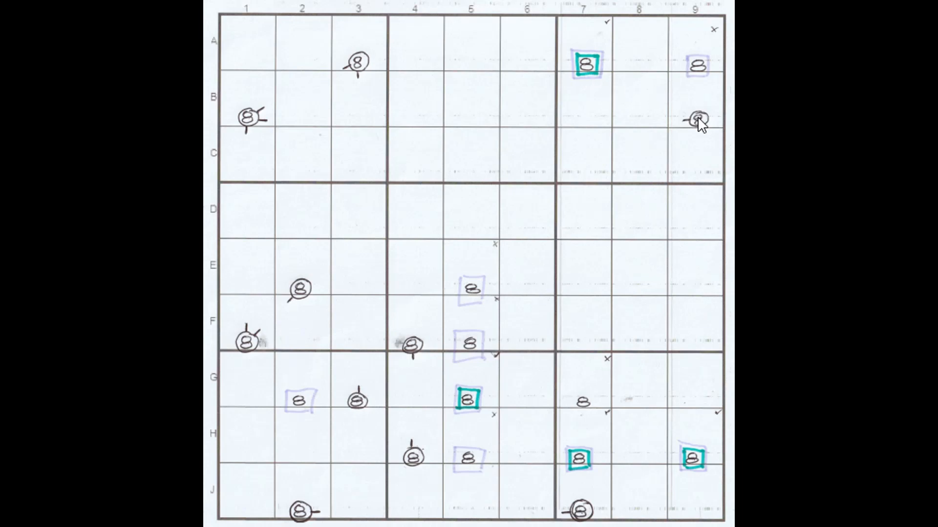
{"action": "mouse_move", "coordinate": [356, 63]}
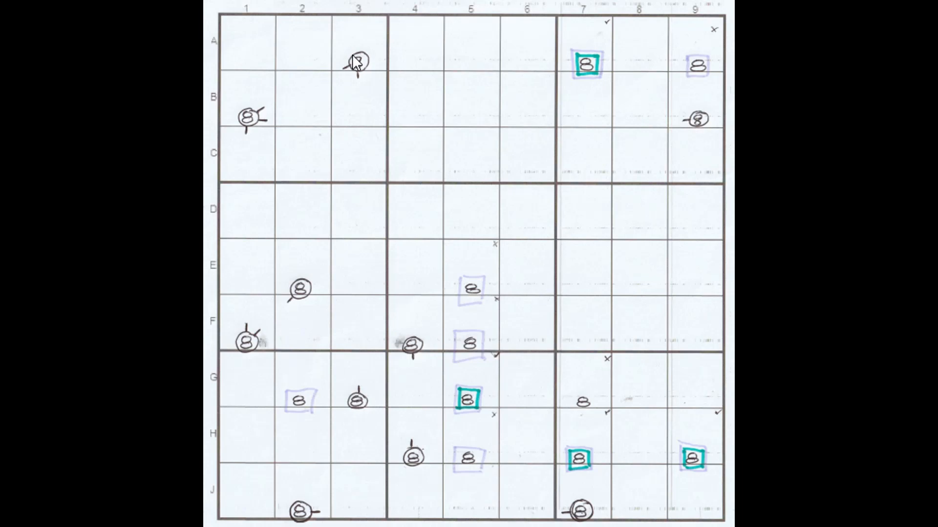
{"action": "mouse_move", "coordinate": [567, 68]}
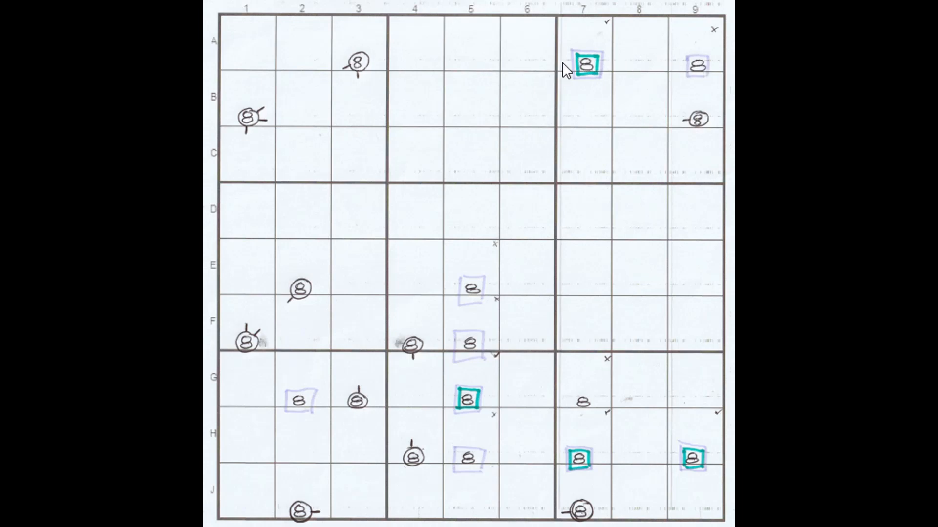
{"action": "mouse_move", "coordinate": [682, 93]}
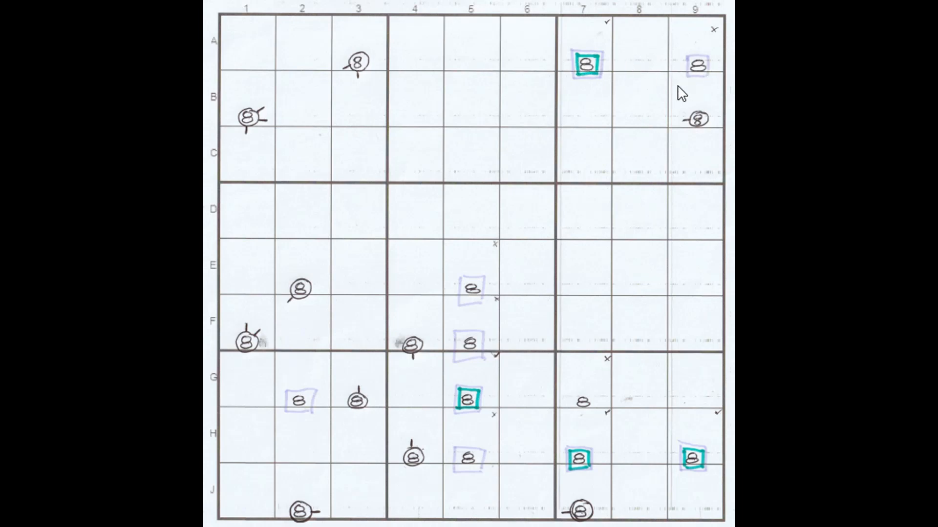
{"action": "mouse_move", "coordinate": [615, 90]}
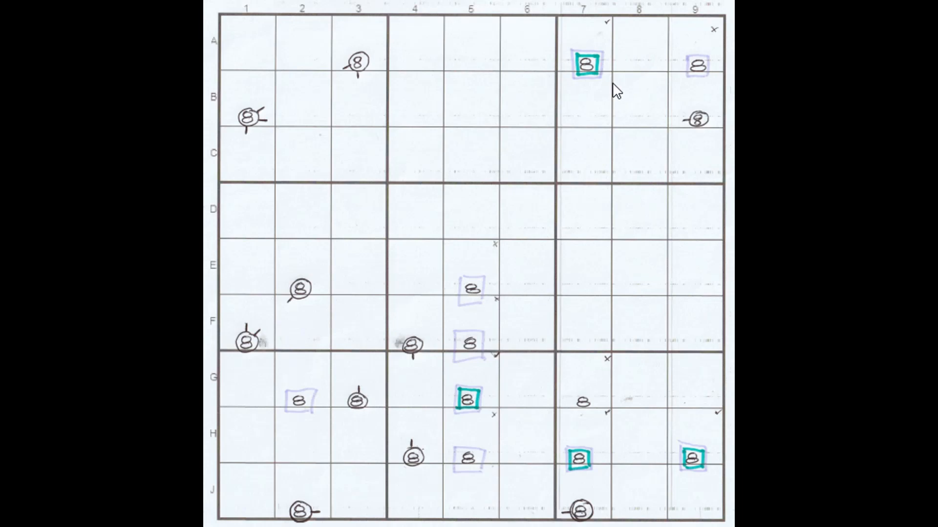
{"action": "mouse_move", "coordinate": [611, 257]}
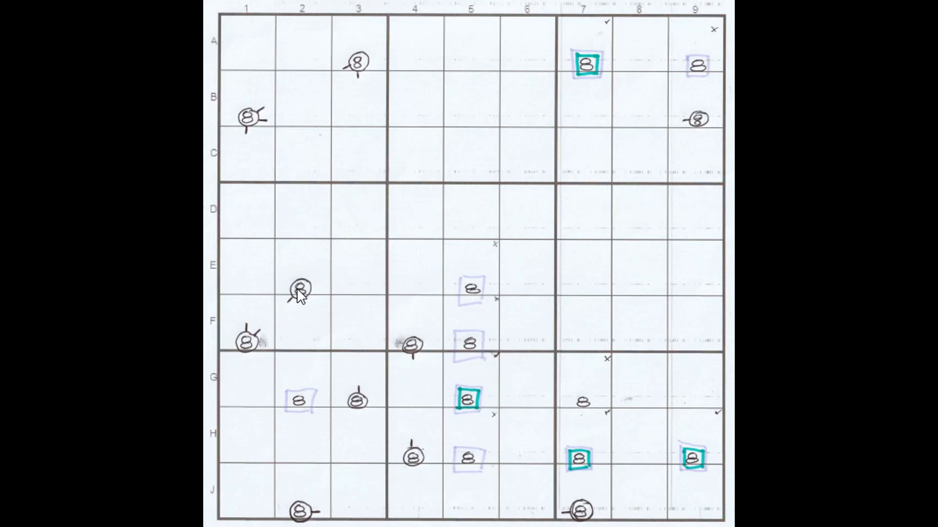
{"action": "mouse_move", "coordinate": [250, 123]}
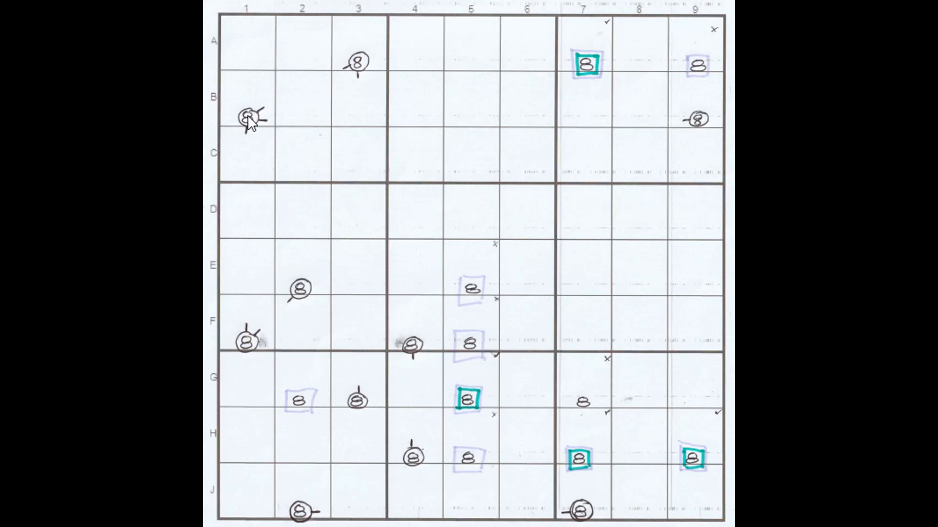
{"action": "mouse_move", "coordinate": [698, 119]}
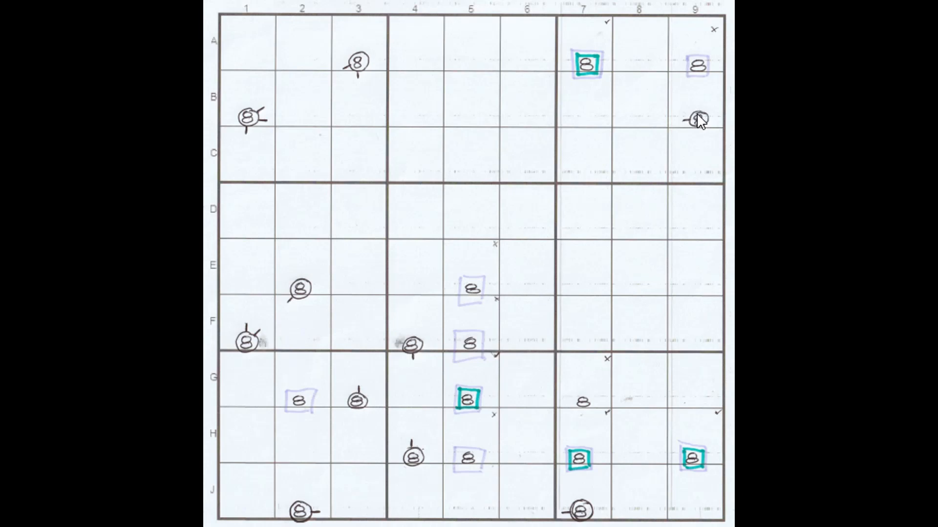
{"action": "mouse_move", "coordinate": [706, 192]}
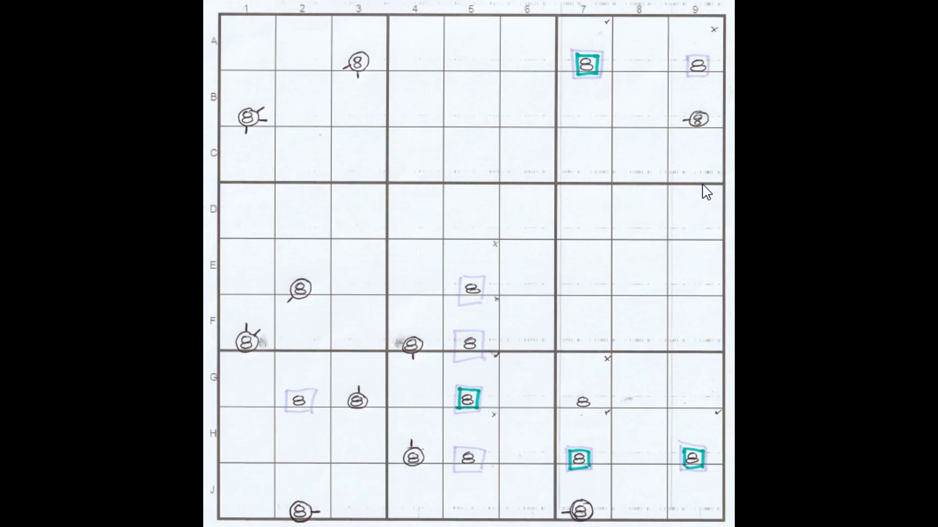
{"action": "mouse_move", "coordinate": [703, 125]}
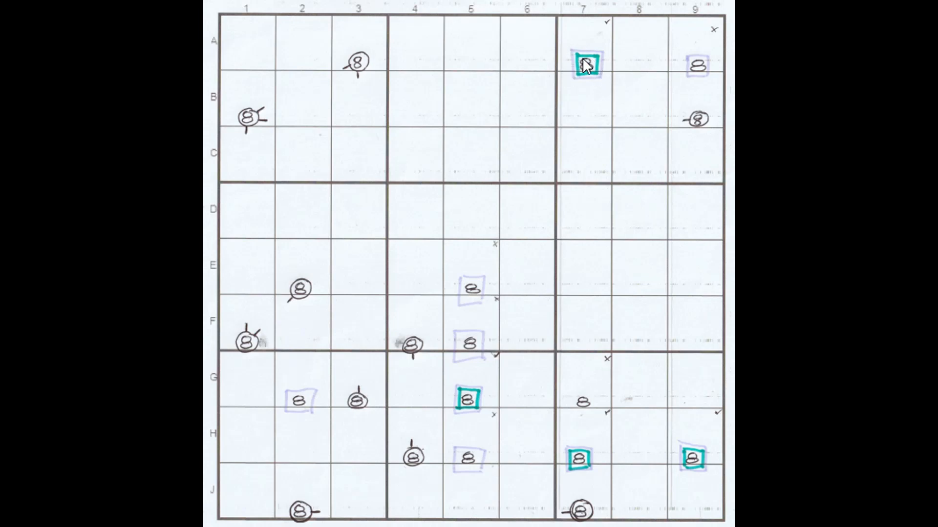
{"action": "mouse_move", "coordinate": [585, 72]}
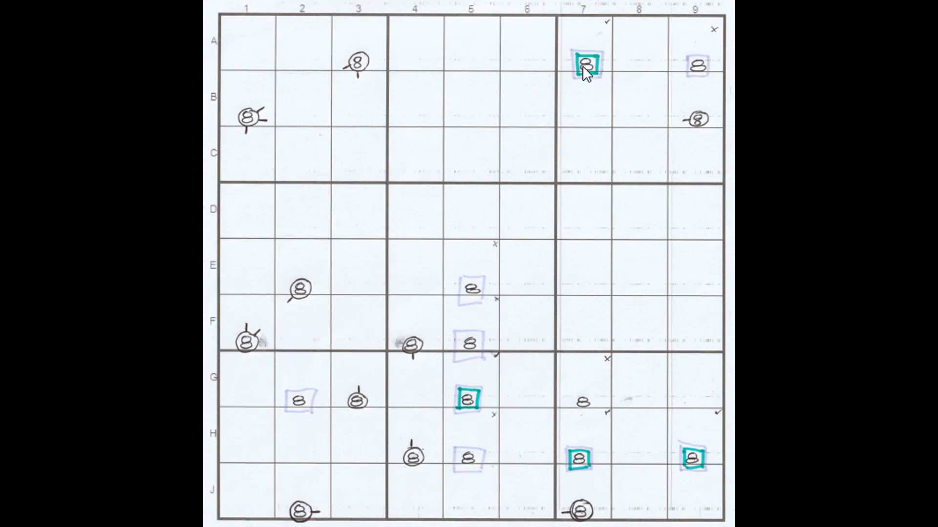